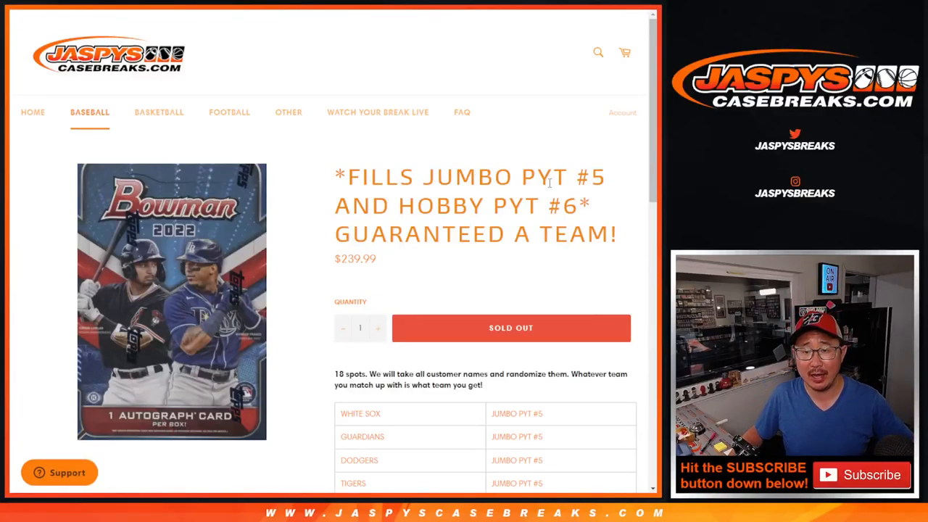
- Roll the RANDOM.ORG dice, then re-shuffle the 18 customer names two more times
scroll("down", 3)
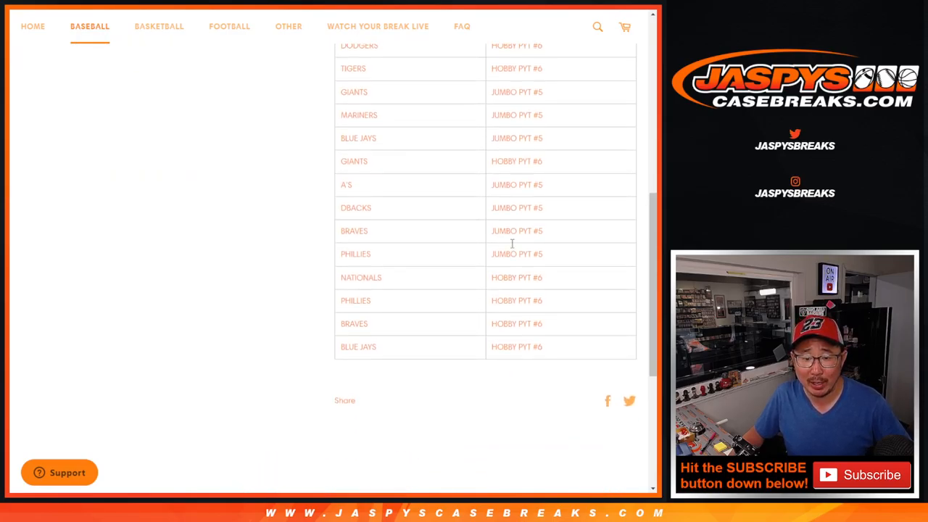
scroll("up", 3)
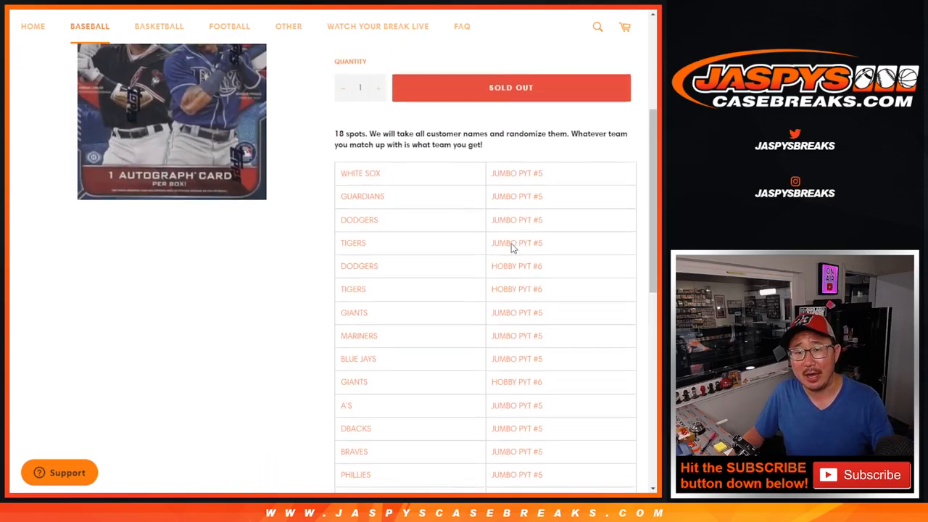
scroll("up", 3)
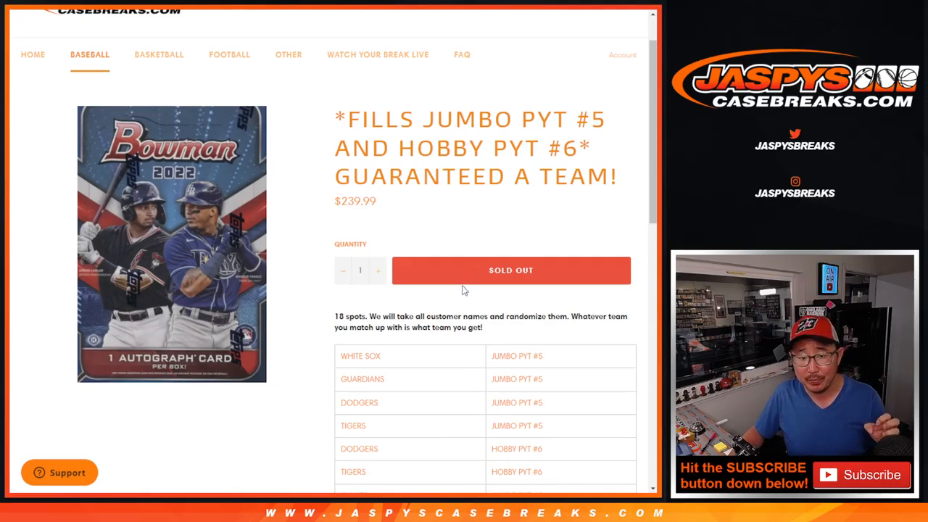
scroll("down", 3)
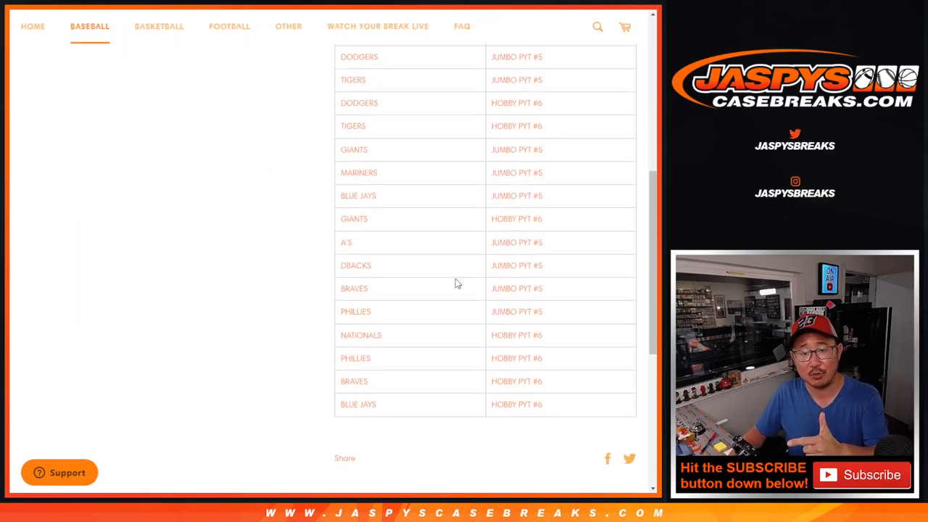
scroll("up", 3)
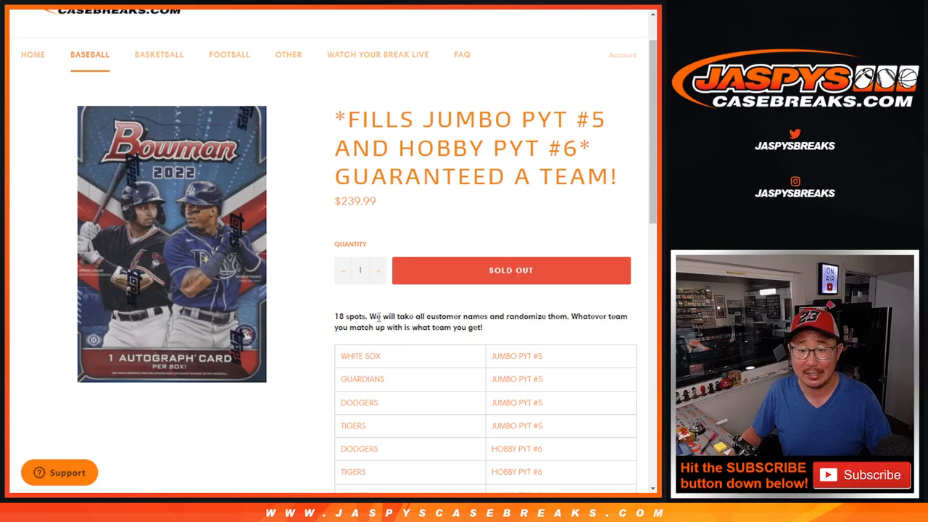
scroll("up", 3)
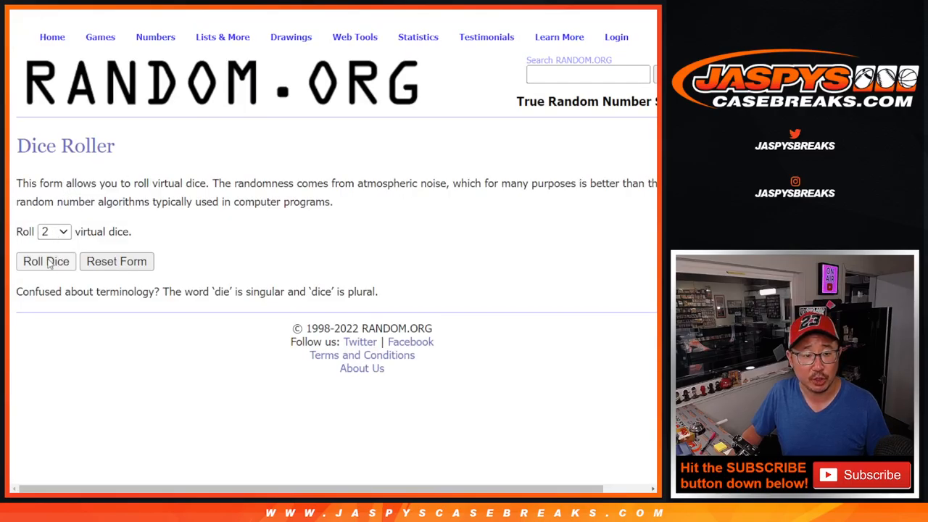
left_click(46, 261)
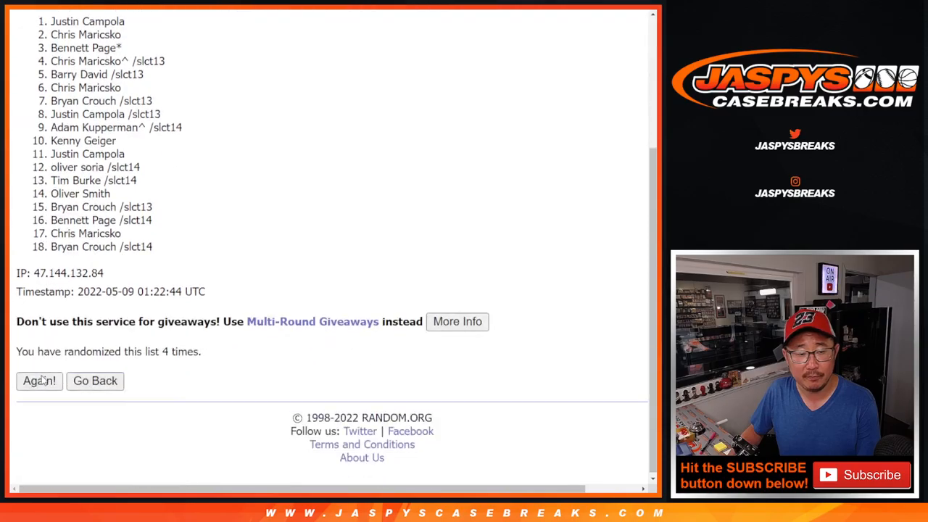
left_click(39, 381)
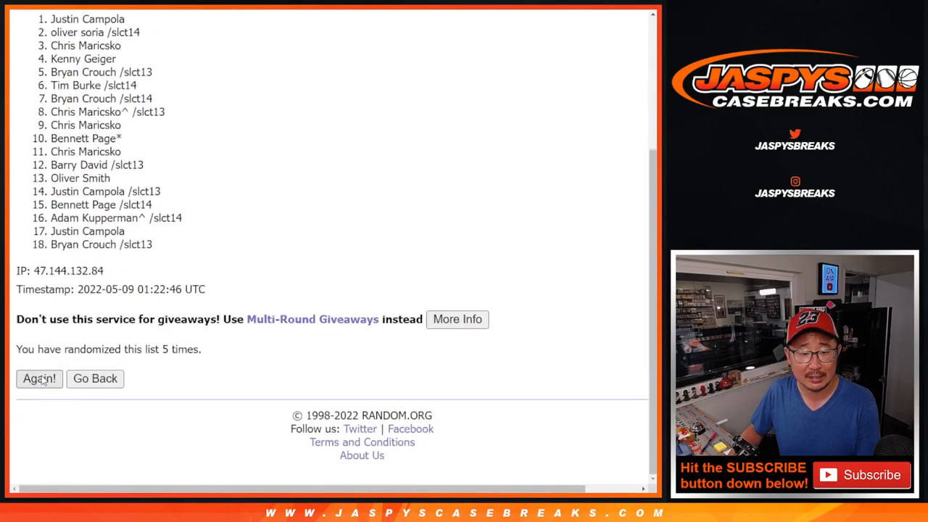
left_click(39, 378)
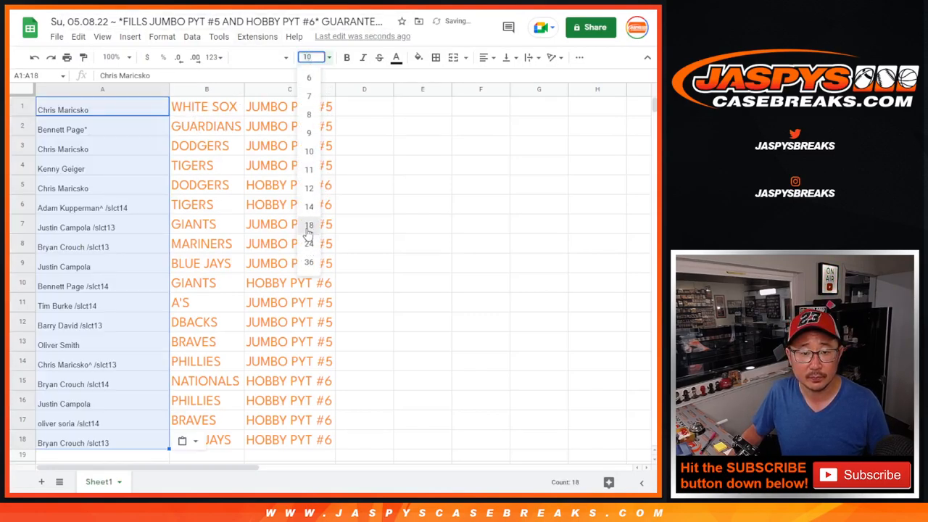
- Set customer names in A1:A18 to 18-point League Spartan, then deselect the column
left_click(260, 57)
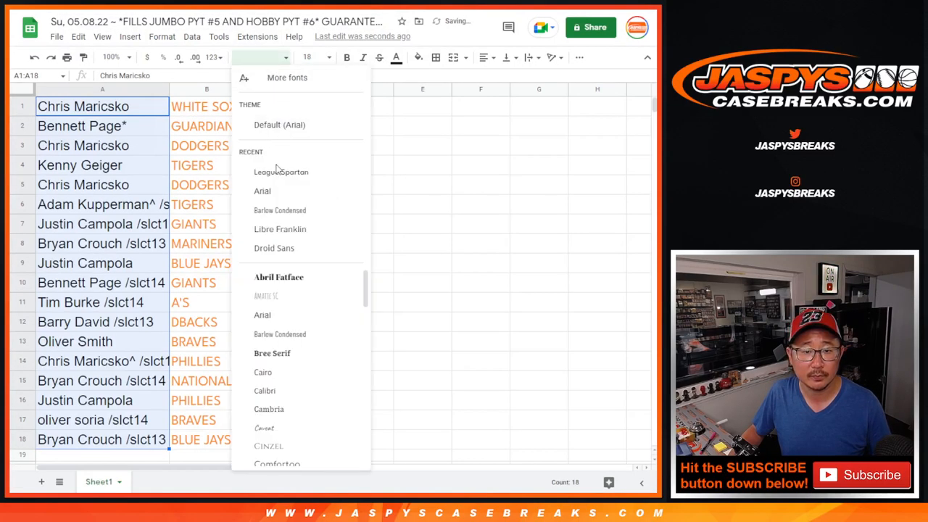
left_click(281, 172)
type("^")
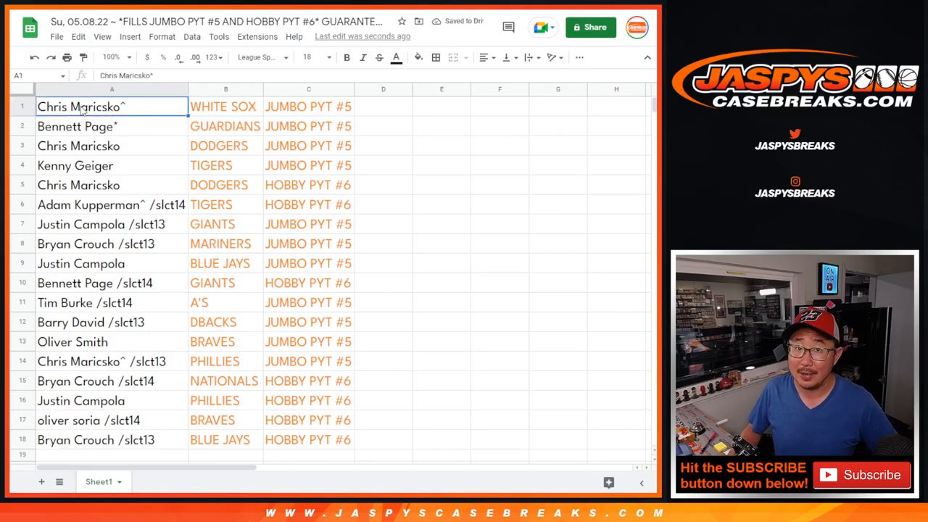
left_click(22, 107)
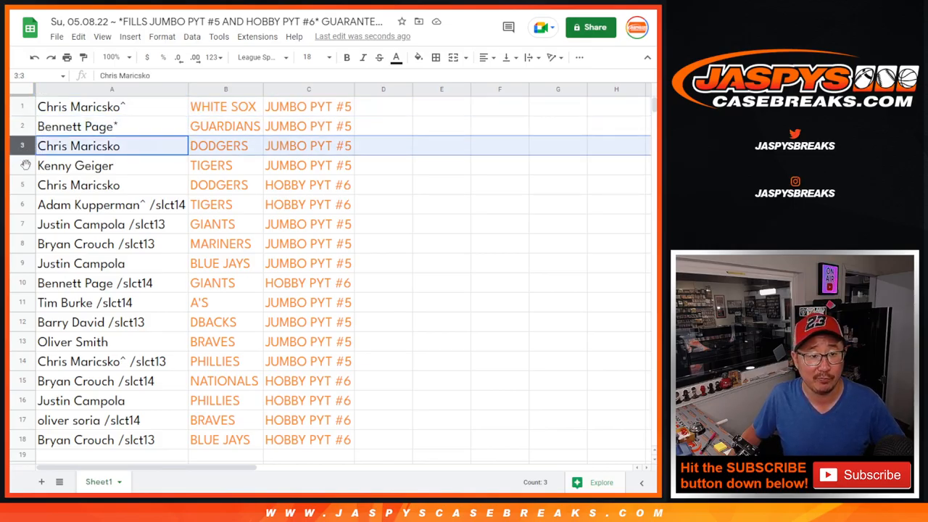
left_click(108, 165)
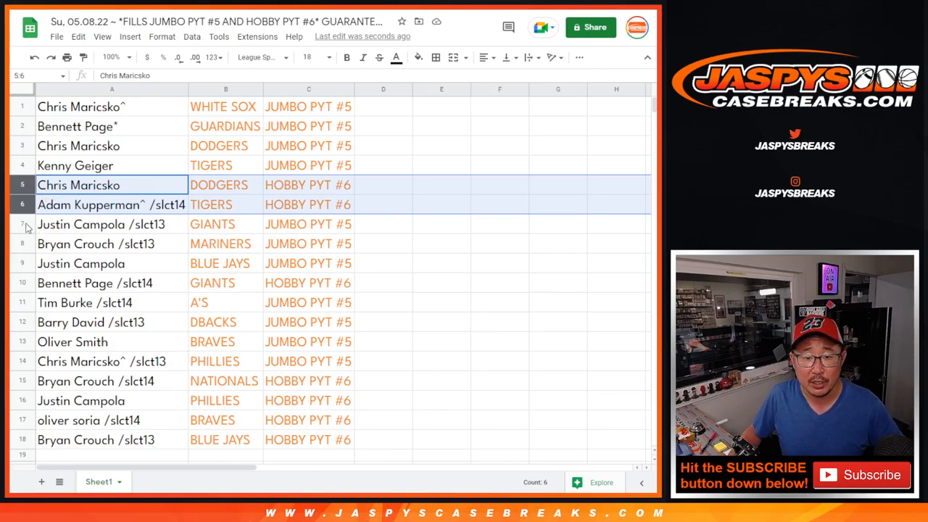
left_click(112, 244)
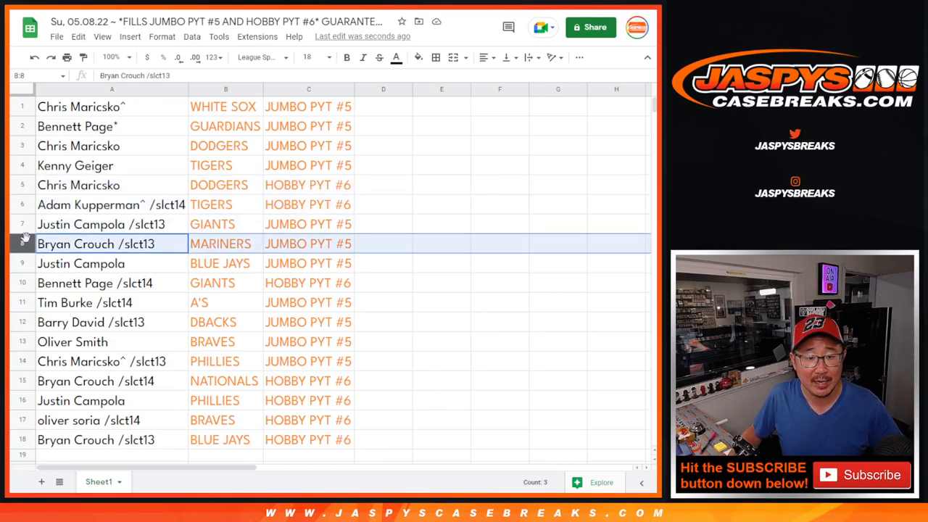
left_click(81, 263)
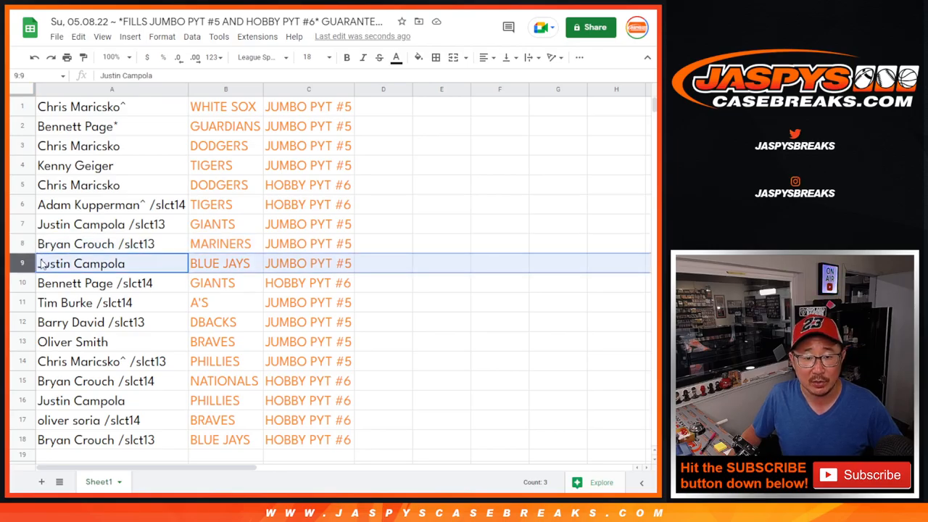
left_click(94, 283)
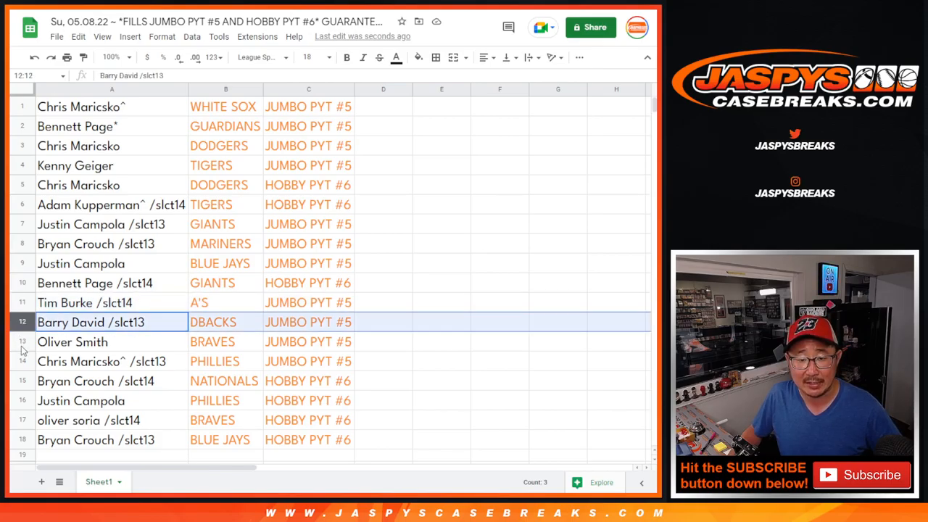
left_click(112, 341)
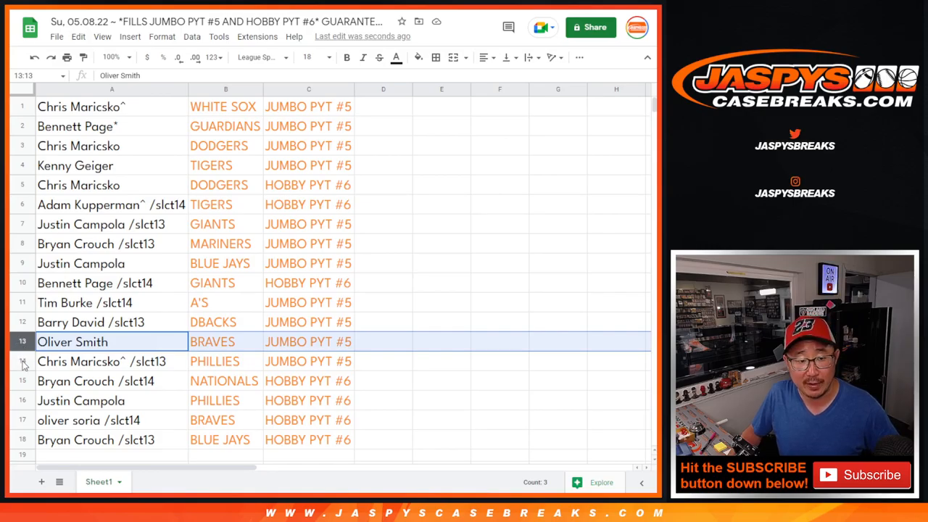
left_click(102, 361)
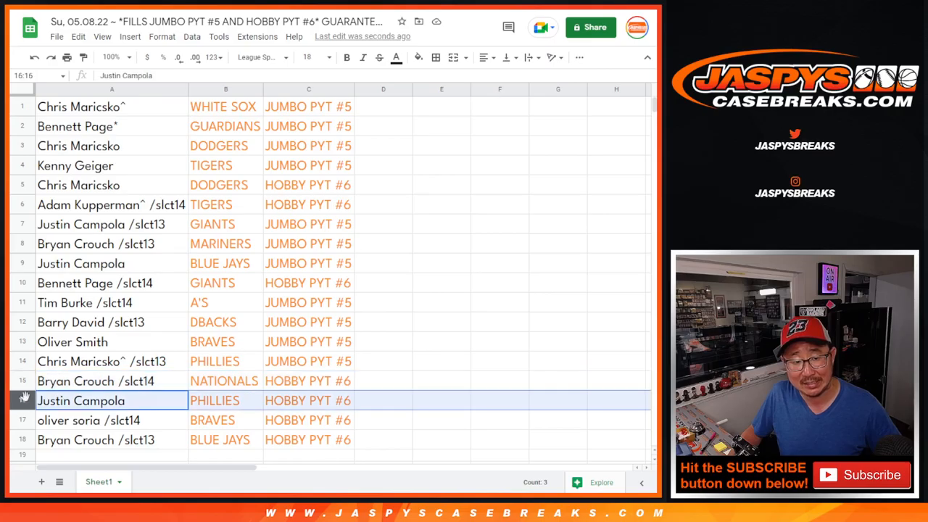
left_click(111, 420)
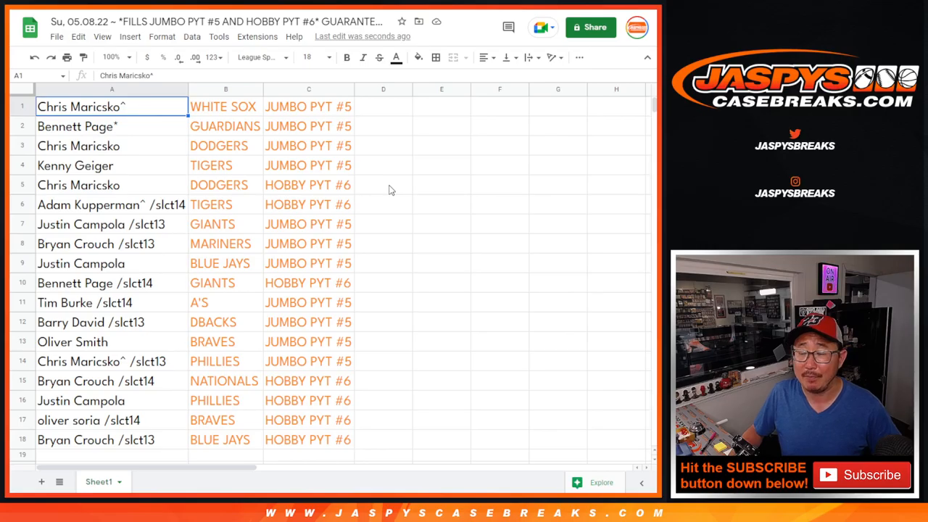
mouse_move(404, 482)
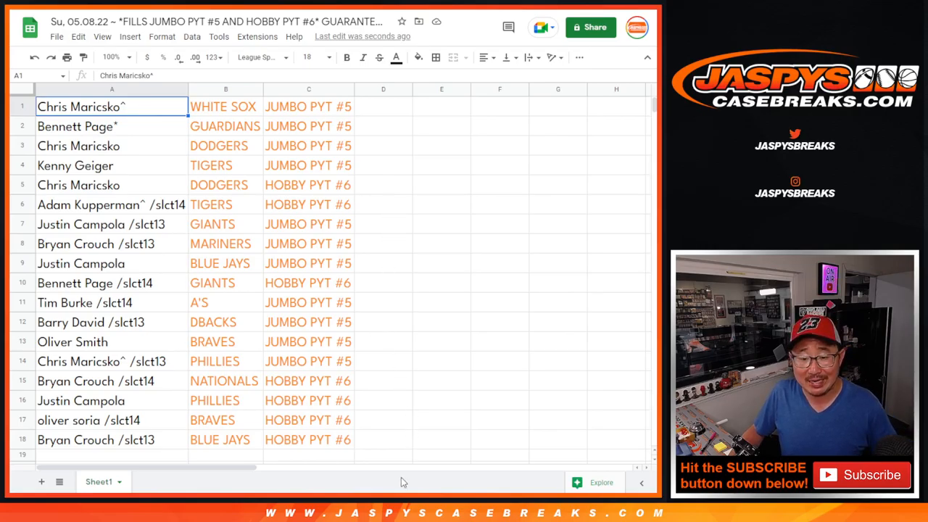